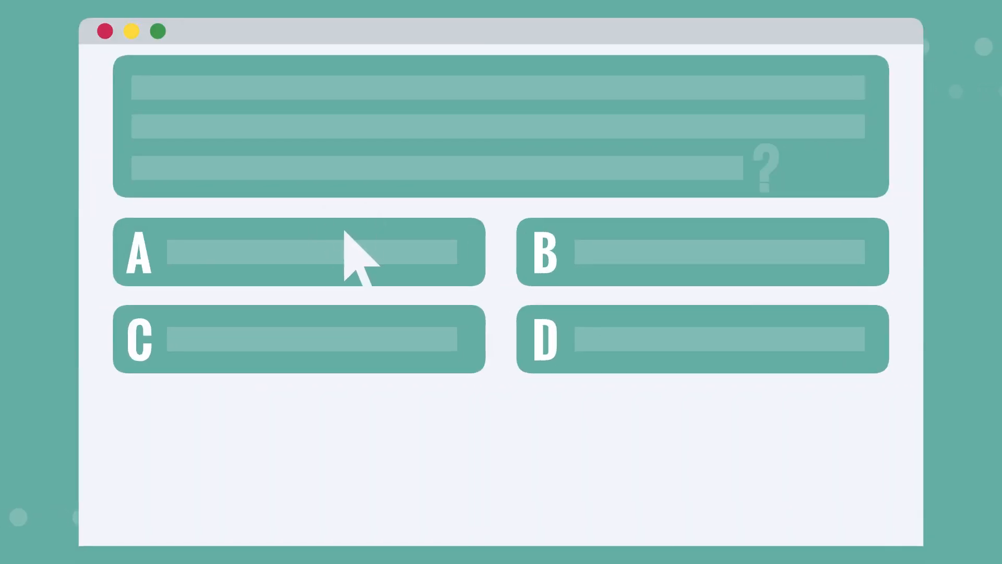
pyautogui.click(299, 252)
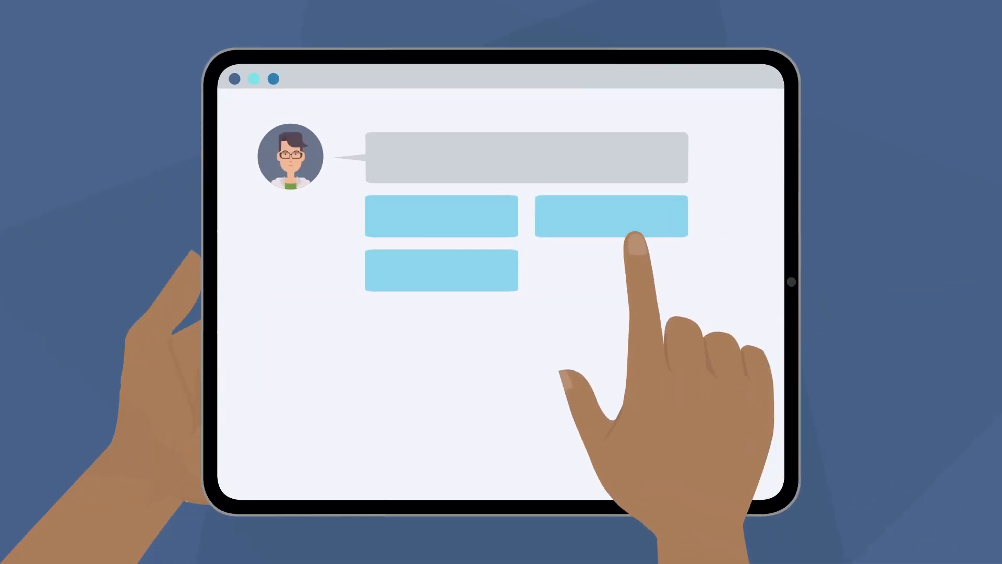
pyautogui.click(612, 215)
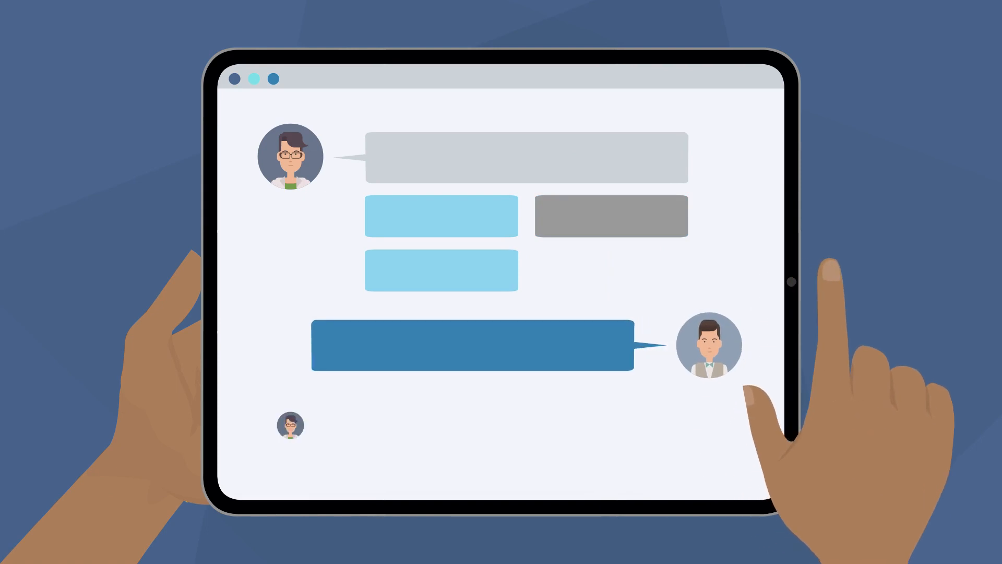